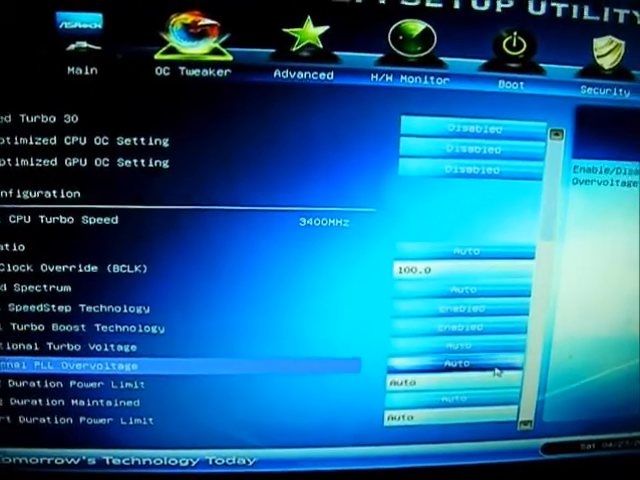
Step: Scroll to the user defaults section and load the 4.2ghz profile
scroll(down, 3)
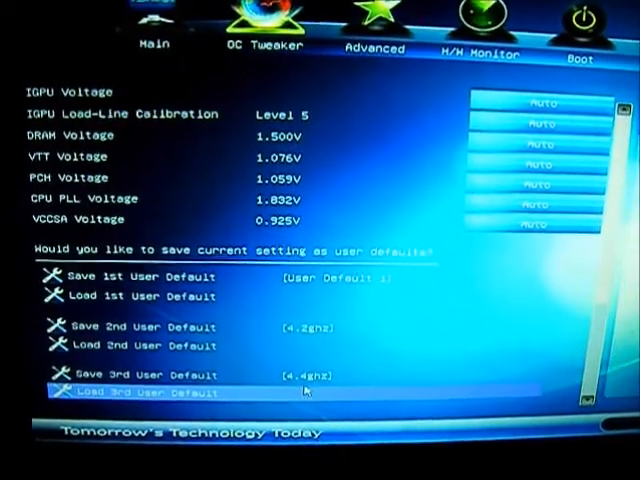
click(143, 375)
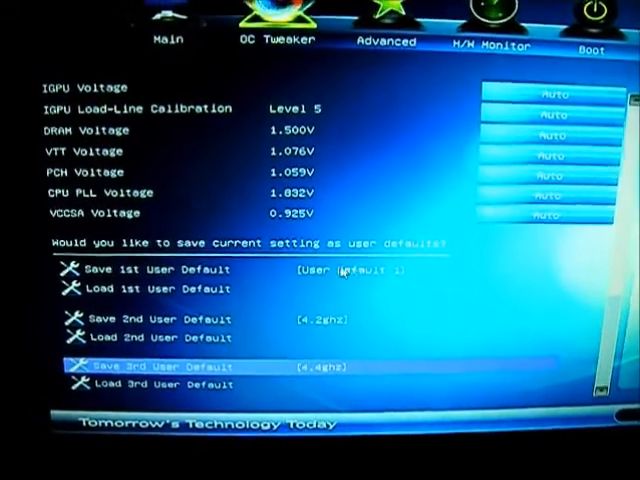
click(150, 319)
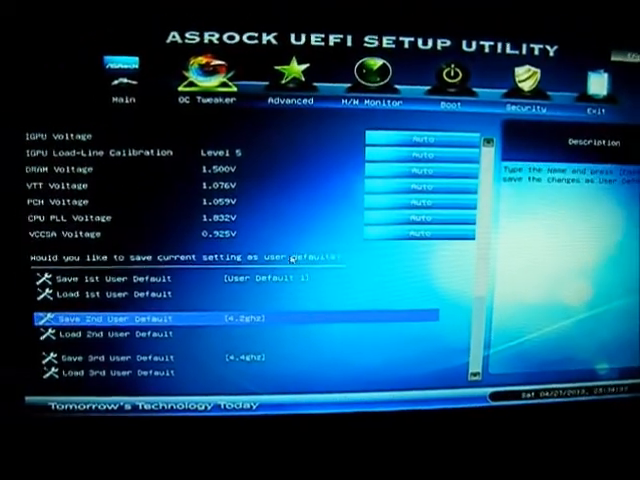
Step: Review the CPU Ratio, All Core 42 and 100.0 BCLK settings in OC Tweaker
click(120, 320)
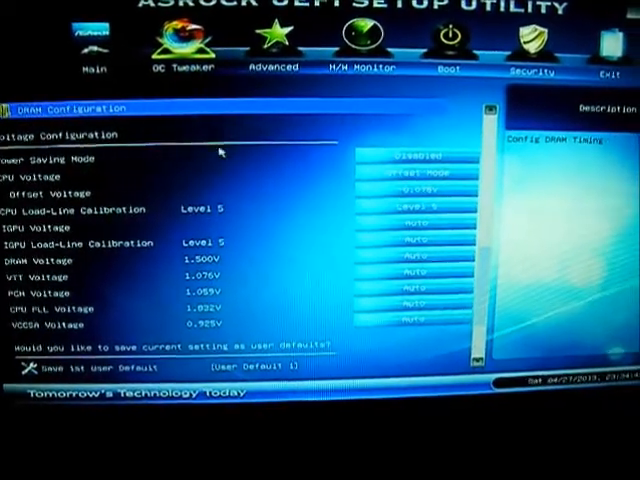
scroll(up, 3)
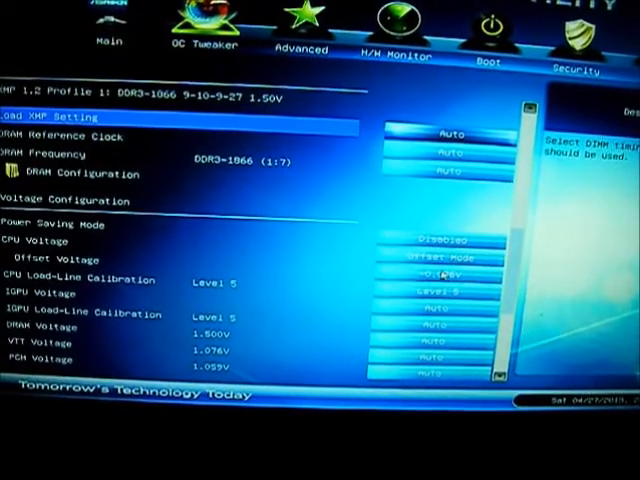
scroll(up, 3)
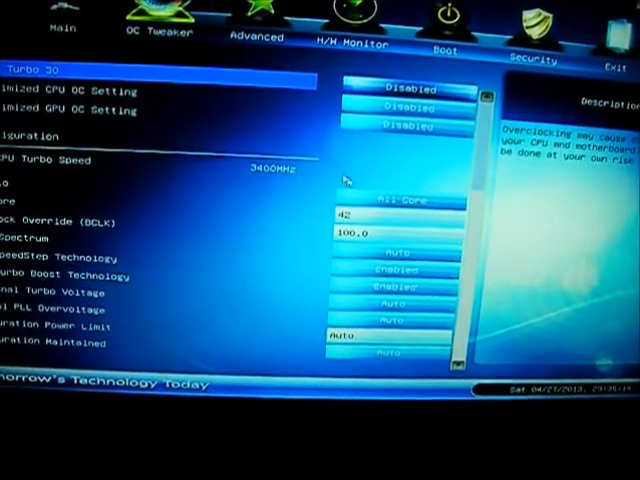
Step: Keep the CPU Ratio set to All Core
click(395, 199)
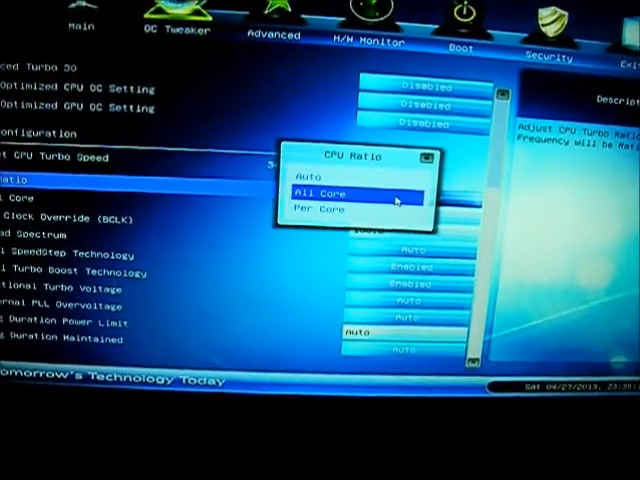
click(325, 192)
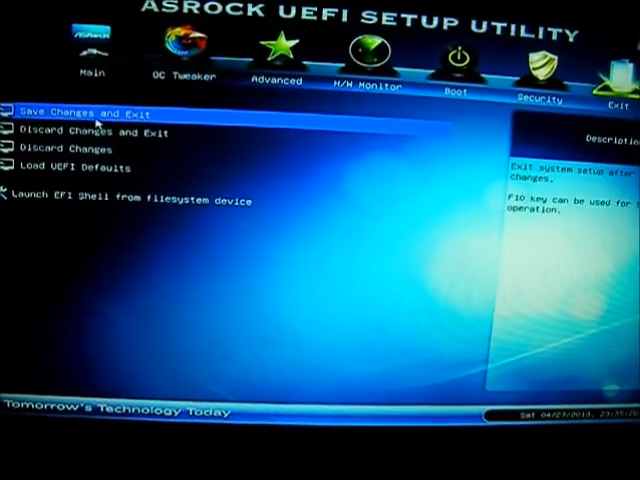
Step: On the Exit tab, choose Discard Changes and Exit
click(214, 45)
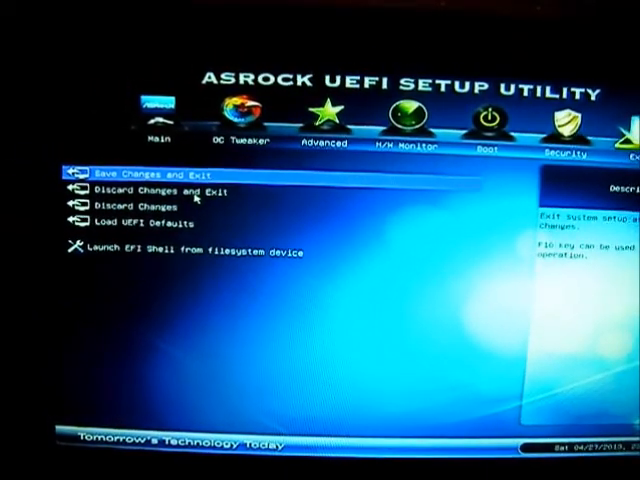
click(160, 190)
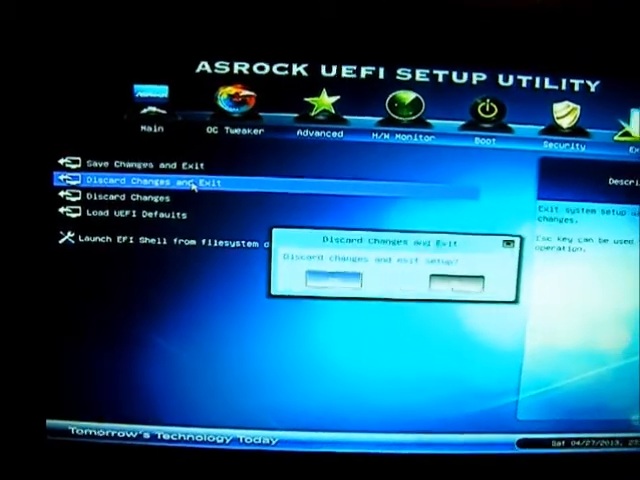